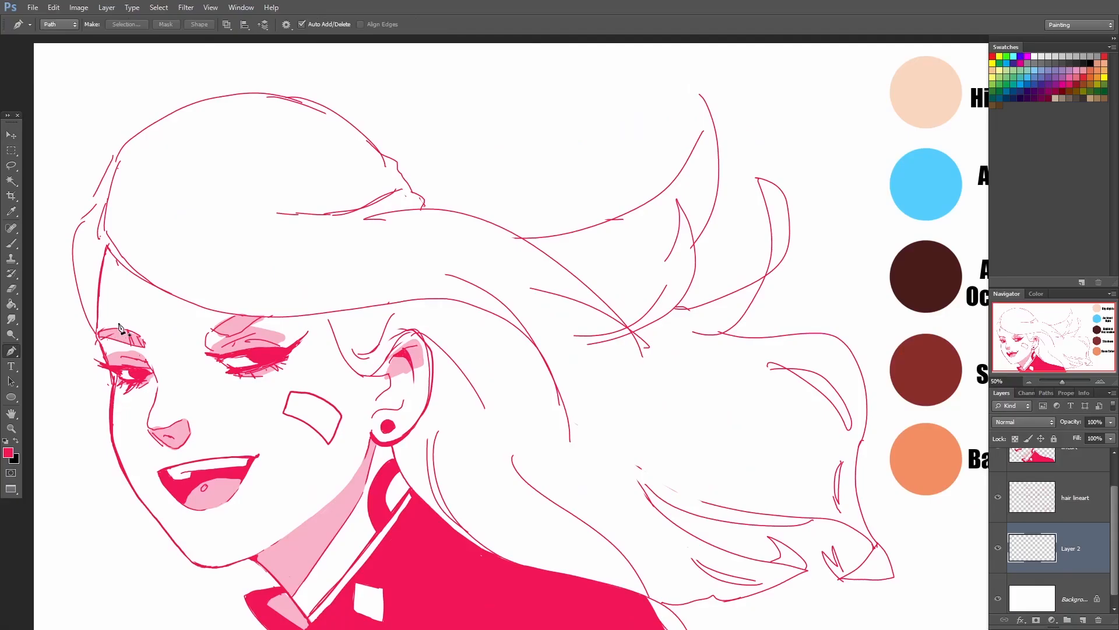
{"action": "mouse_move", "coordinate": [98, 338]}
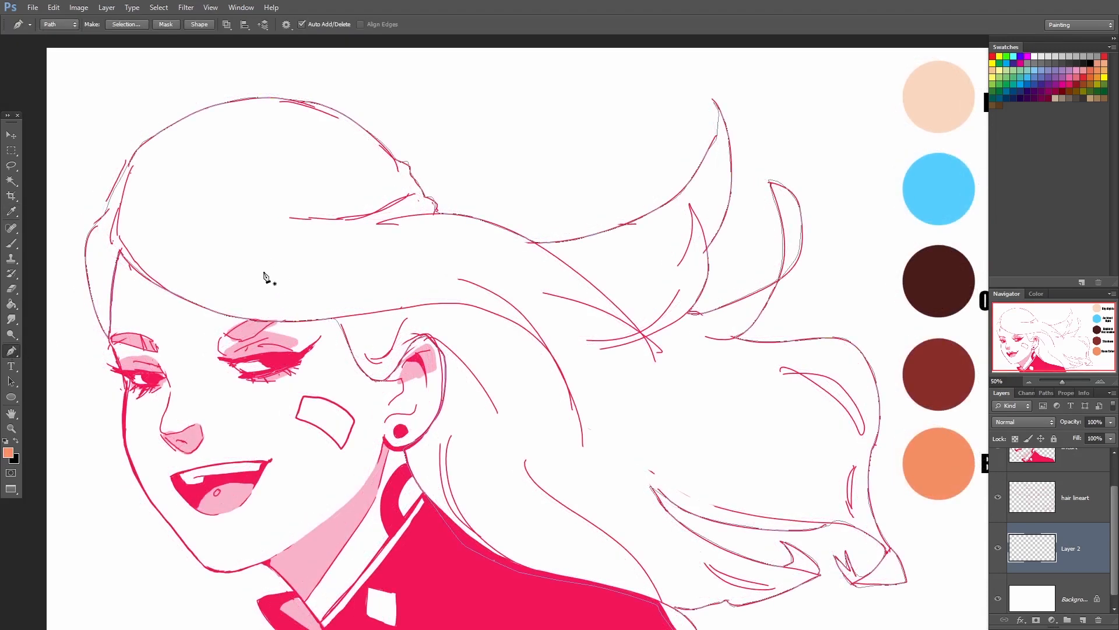
Bring up the Fill Path options for the traced hair outline.
{"action": "right_click", "coordinate": [274, 274]}
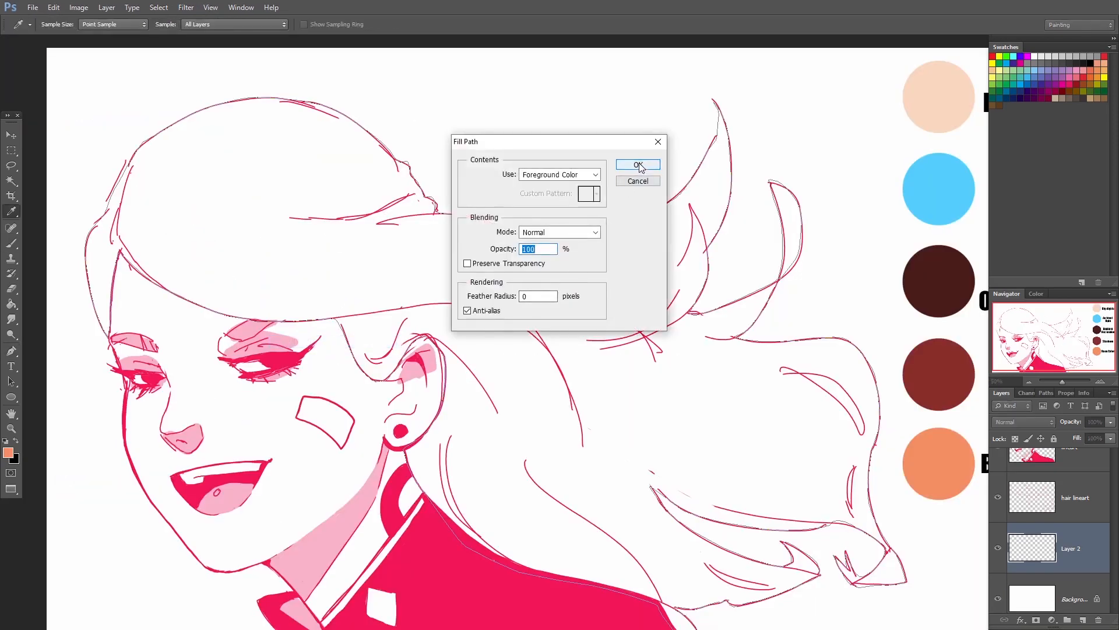
Confirm Fill Path so the hair shape fills solid orange.
{"action": "left_click", "coordinate": [637, 165]}
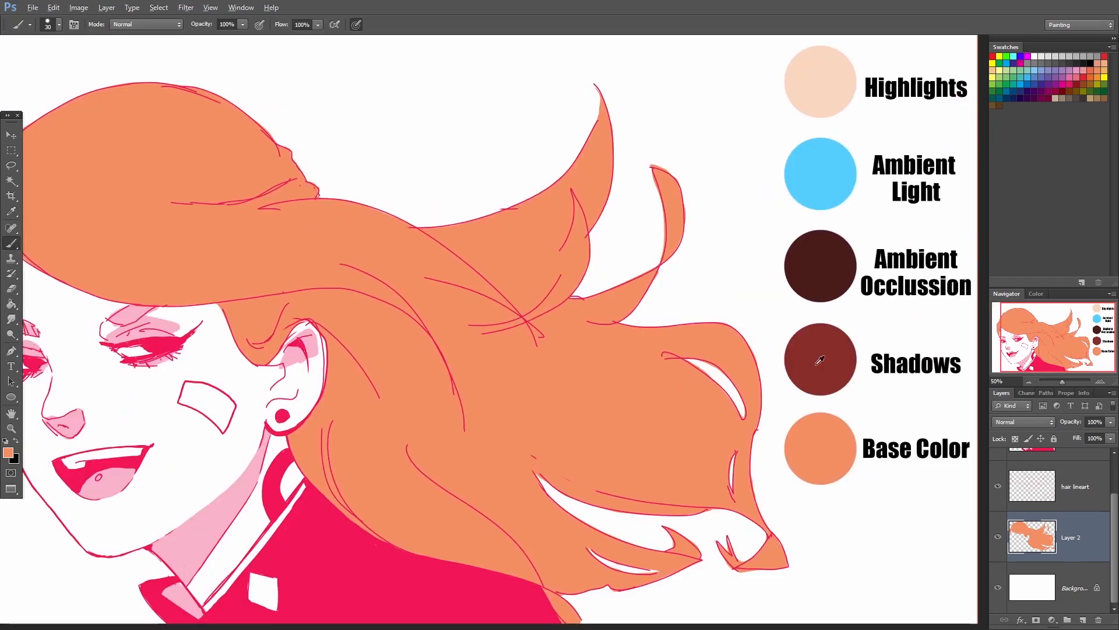
{"action": "mouse_move", "coordinate": [513, 449]}
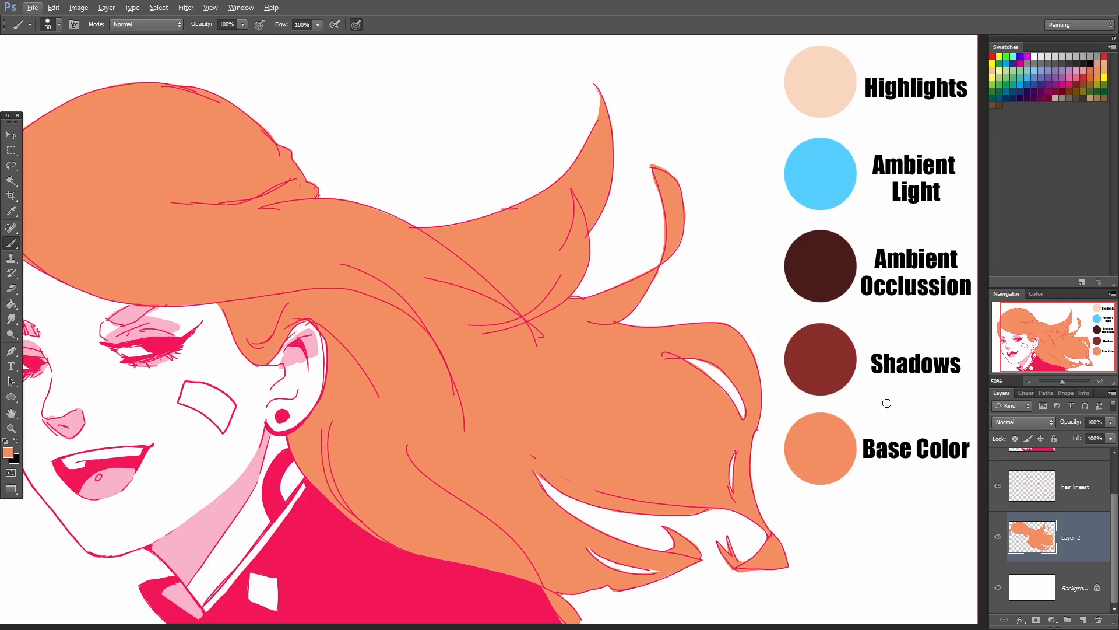
{"action": "mouse_move", "coordinate": [825, 359]}
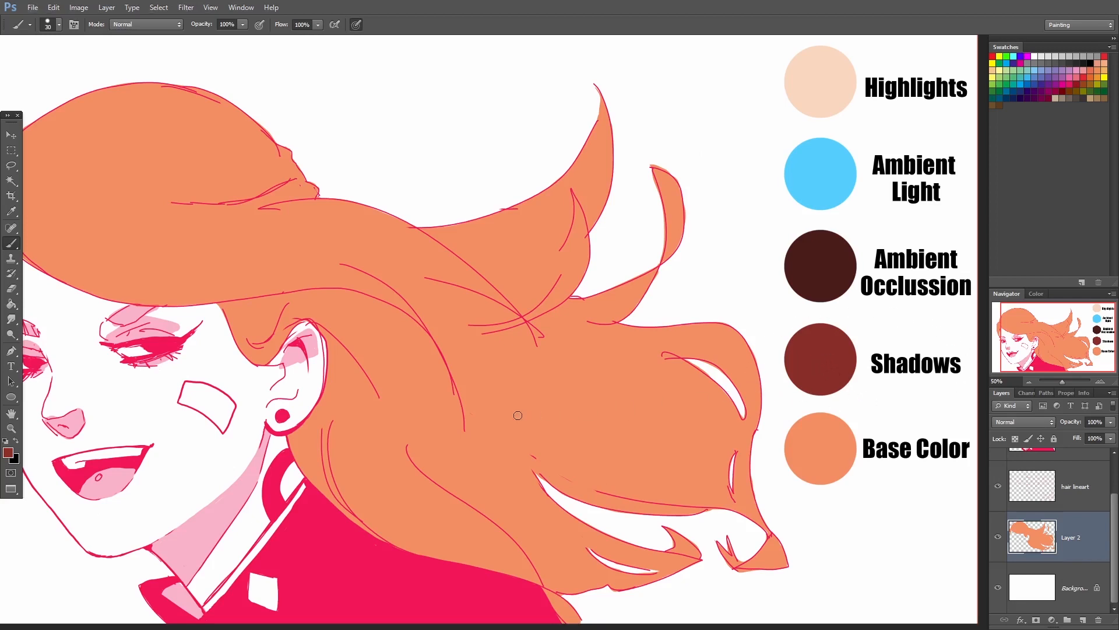
{"action": "mouse_move", "coordinate": [715, 481]}
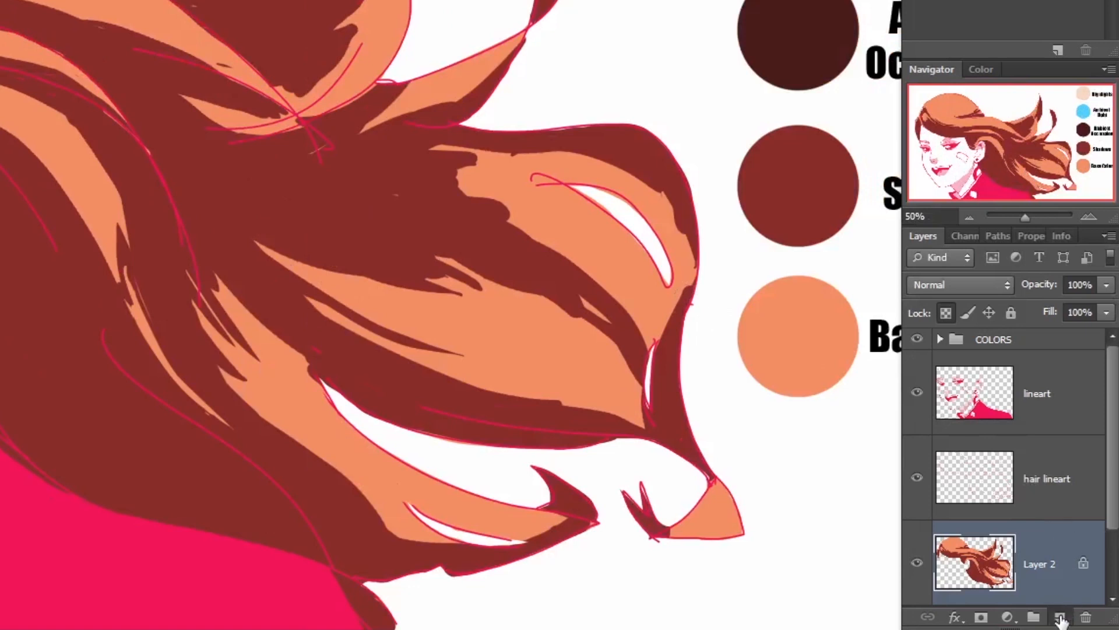
Create an empty layer above the hair colours and start renaming it.
{"action": "left_click", "coordinate": [1060, 617]}
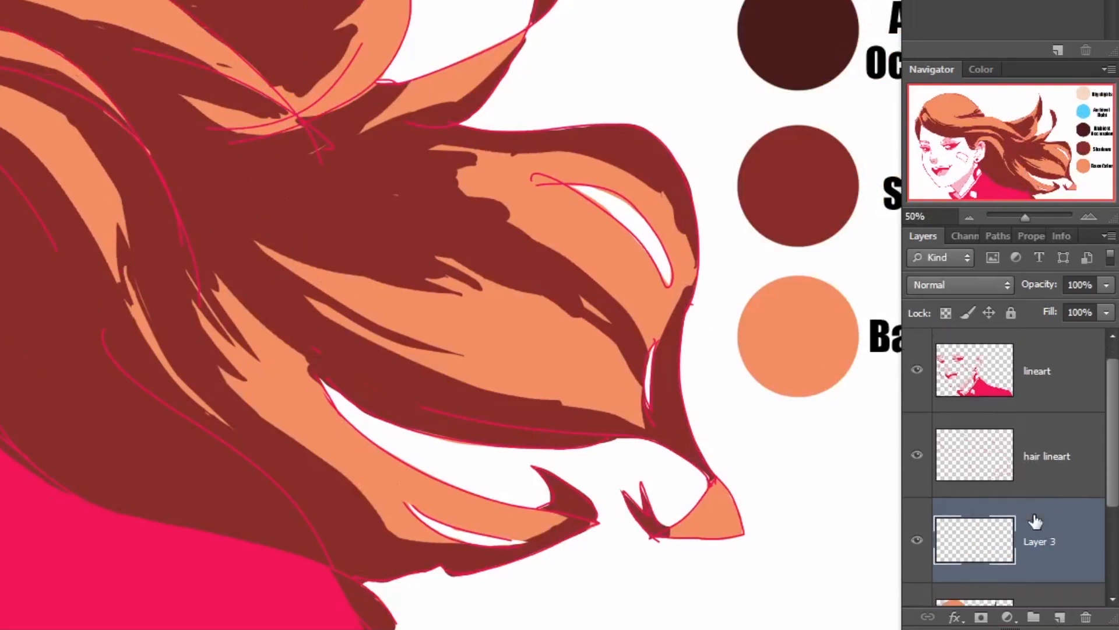
{"action": "scroll", "scroll_direction": "down", "scroll_amount": 3}
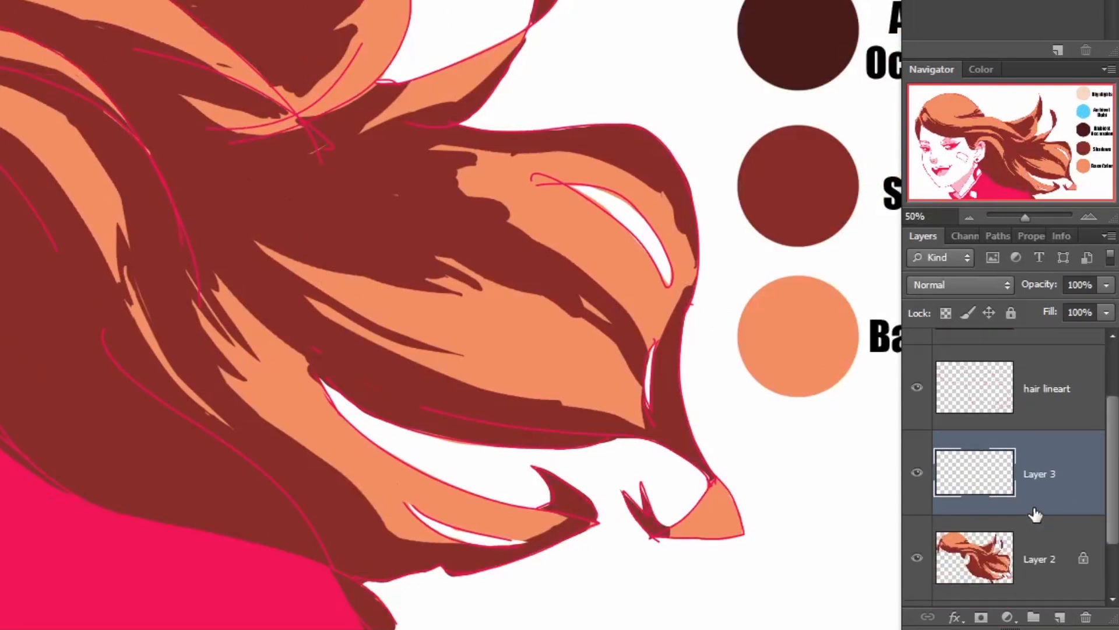
{"action": "double_click", "coordinate": [1039, 473]}
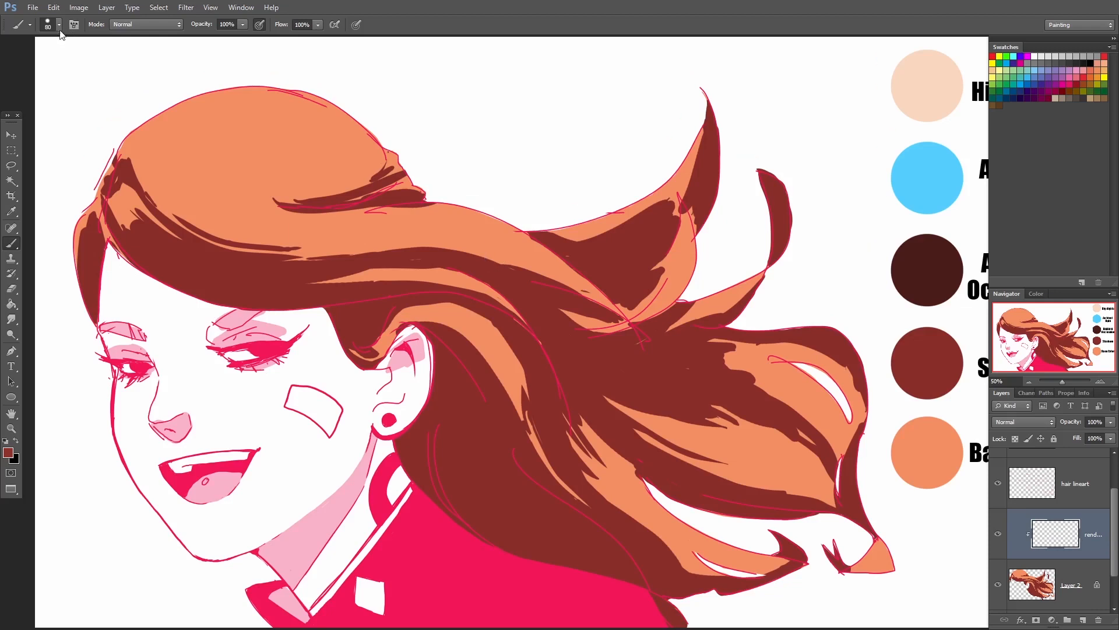
Pick a textured painting brush preset and dab shading onto the top of the hair.
{"action": "left_click", "coordinate": [59, 25]}
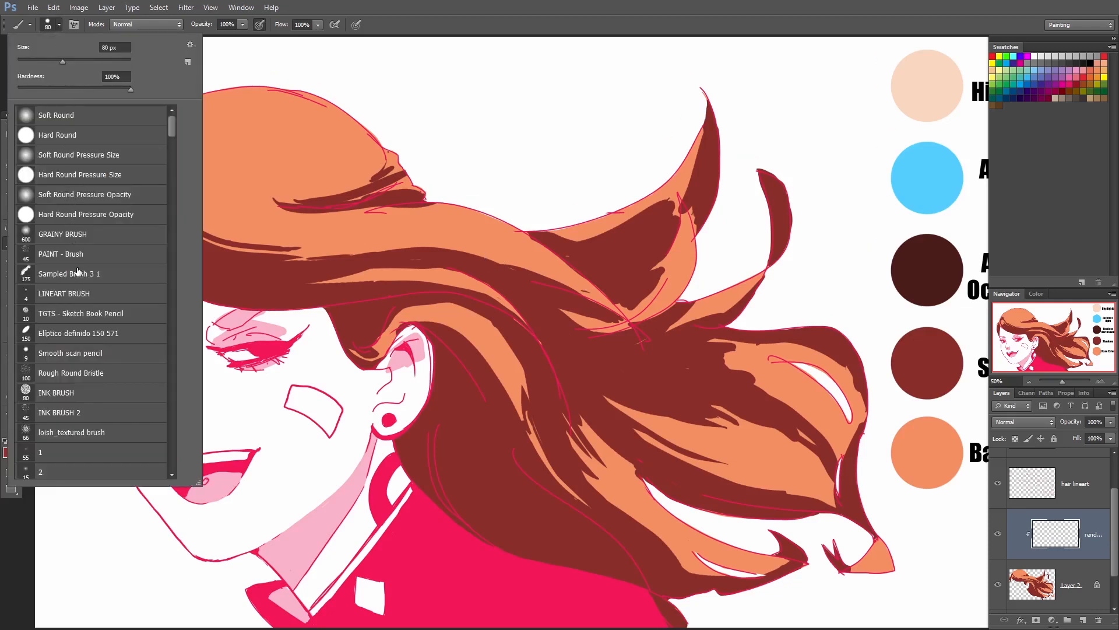
{"action": "left_click", "coordinate": [69, 274]}
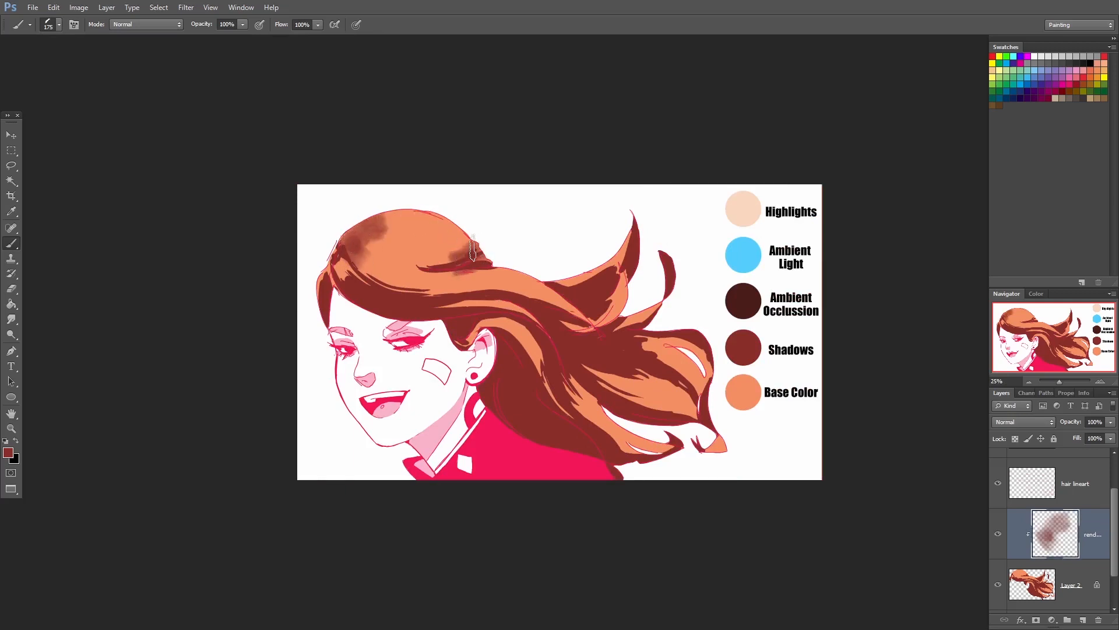
{"action": "left_click", "coordinate": [471, 254]}
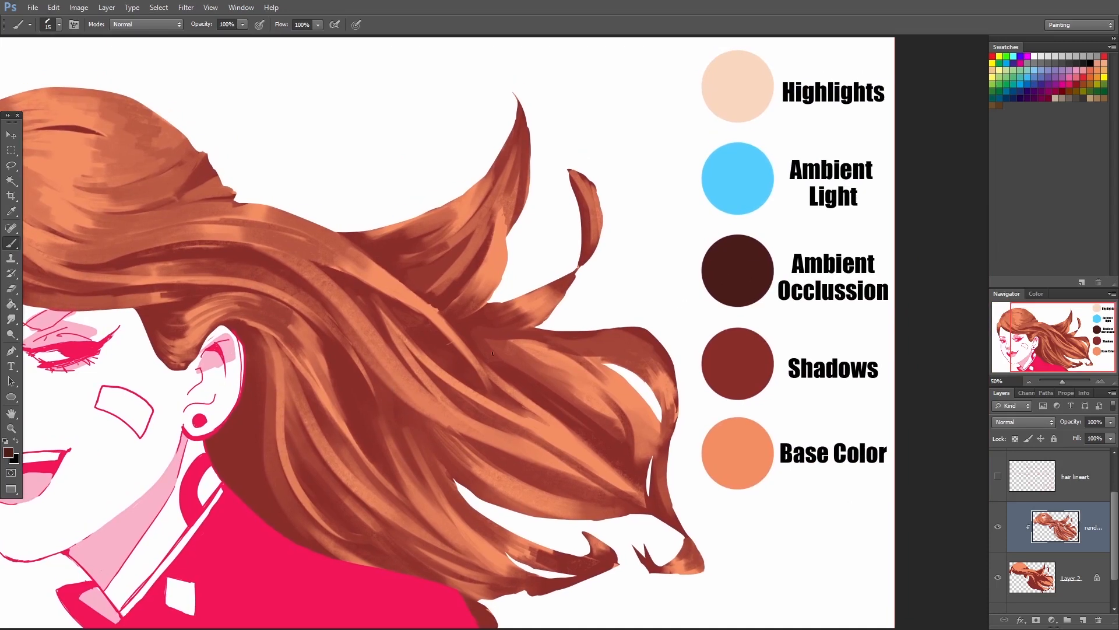
{"action": "mouse_move", "coordinate": [407, 410]}
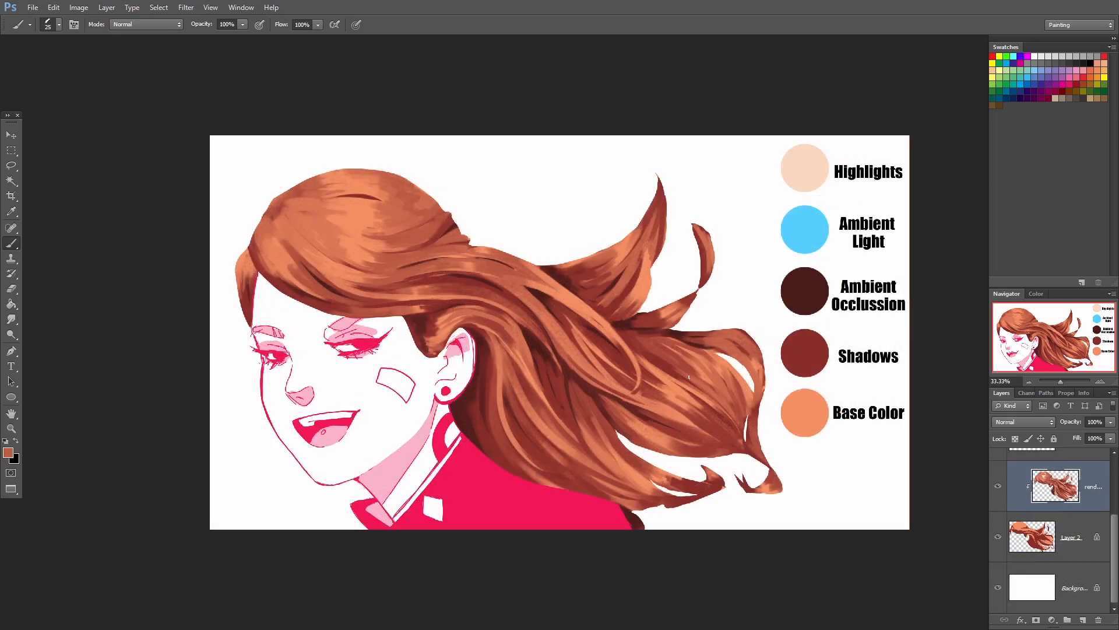
Add a colour adjustment layer limited to the selected hair.
{"action": "scroll", "scroll_direction": "up", "scroll_amount": 3}
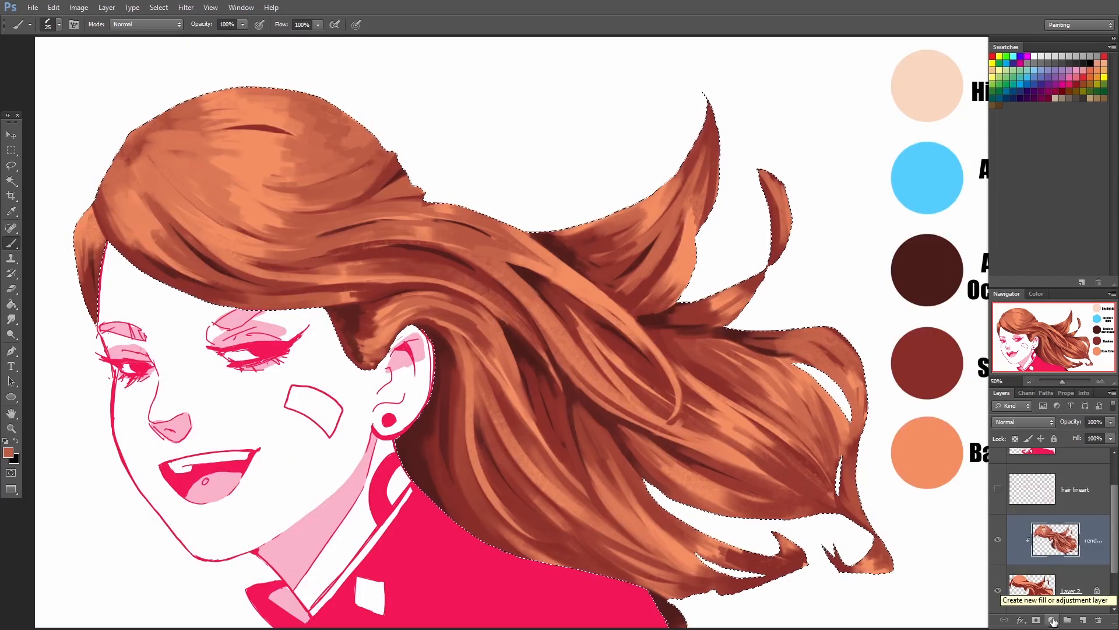
{"action": "left_click", "coordinate": [1053, 620]}
{"action": "type", "text": "paint over"}
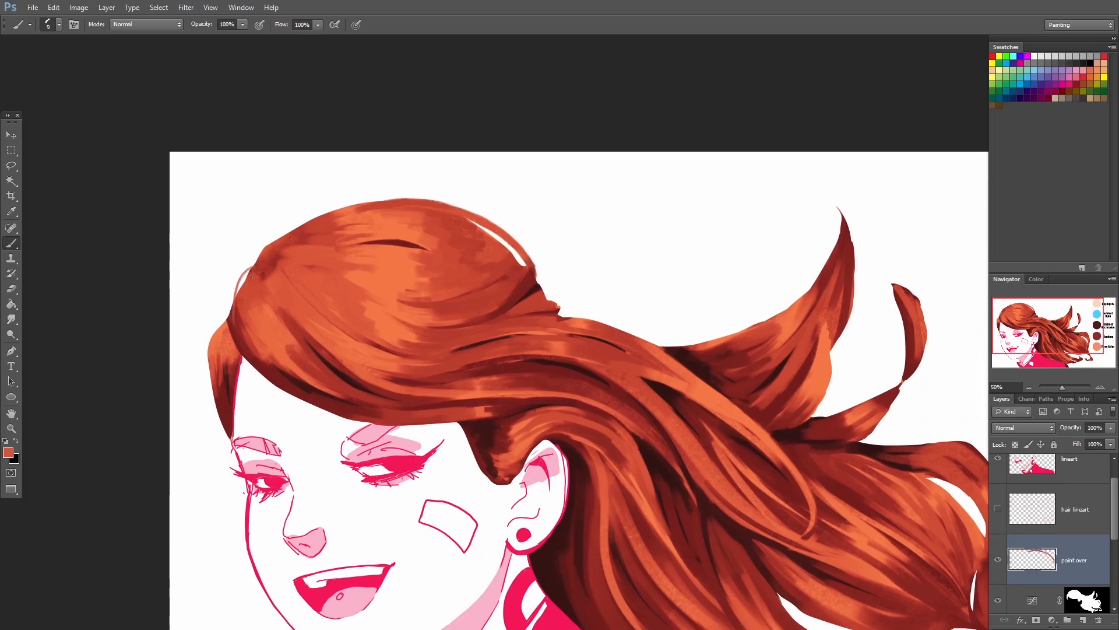
Sample a darker red and paint it over the hair on the paint over layer.
{"action": "left_click", "coordinate": [250, 292]}
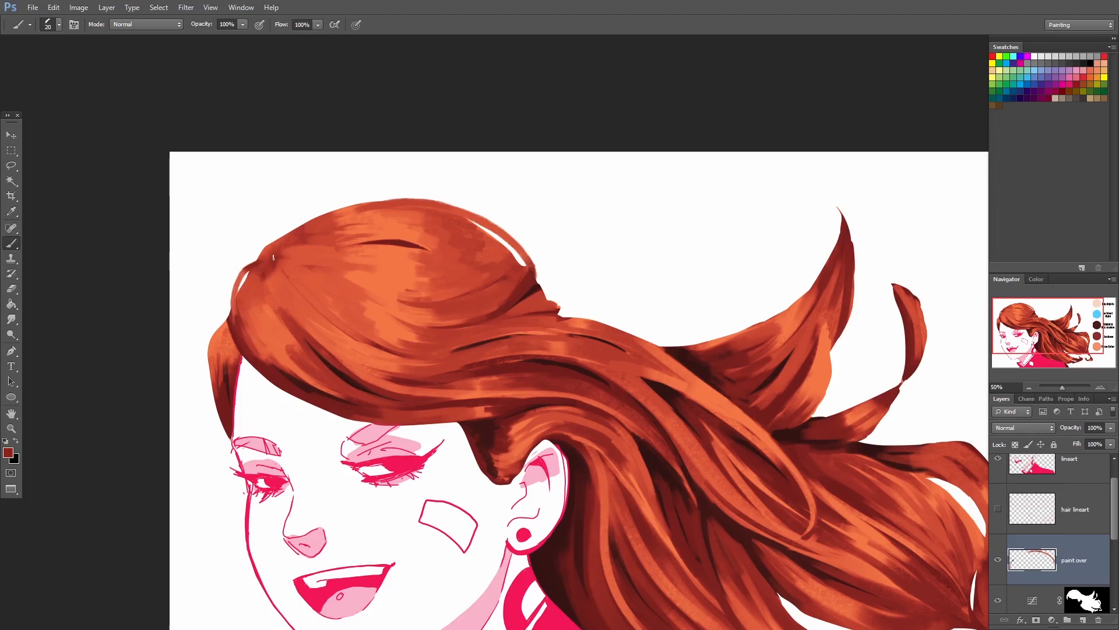
{"action": "left_click", "coordinate": [250, 275]}
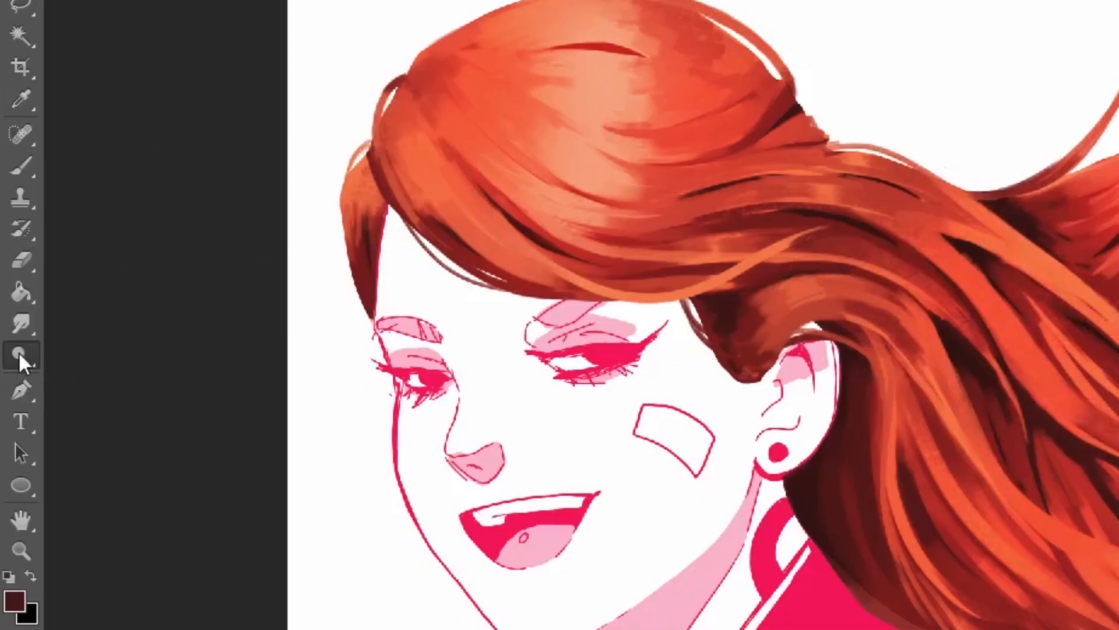
Reveal the Dodge toning tool group.
{"action": "right_click", "coordinate": [22, 355]}
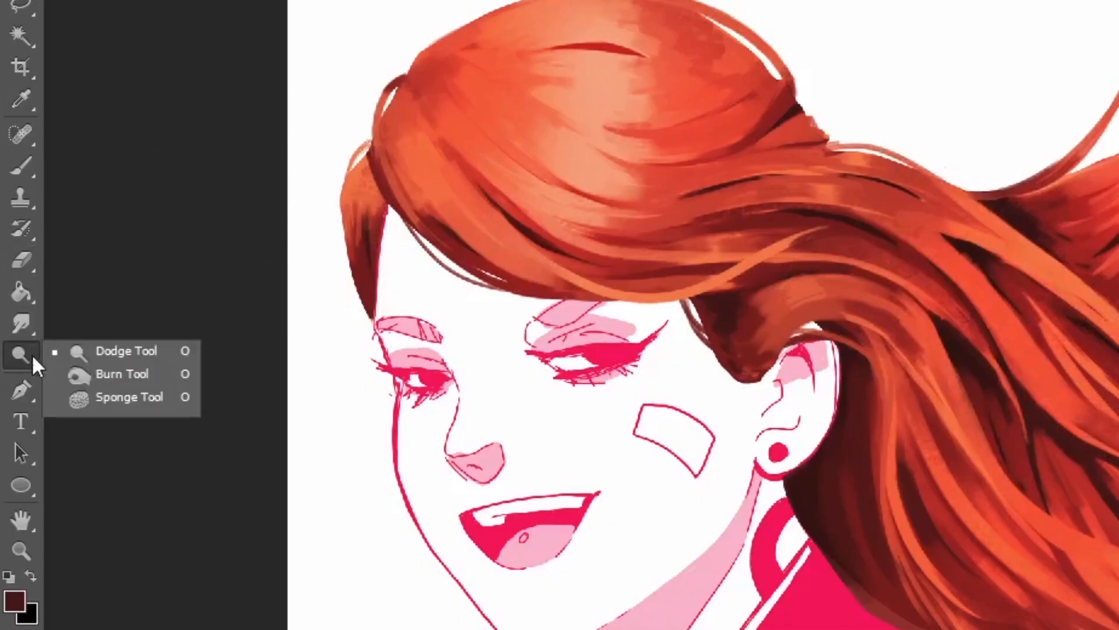
{"action": "mouse_move", "coordinate": [122, 373]}
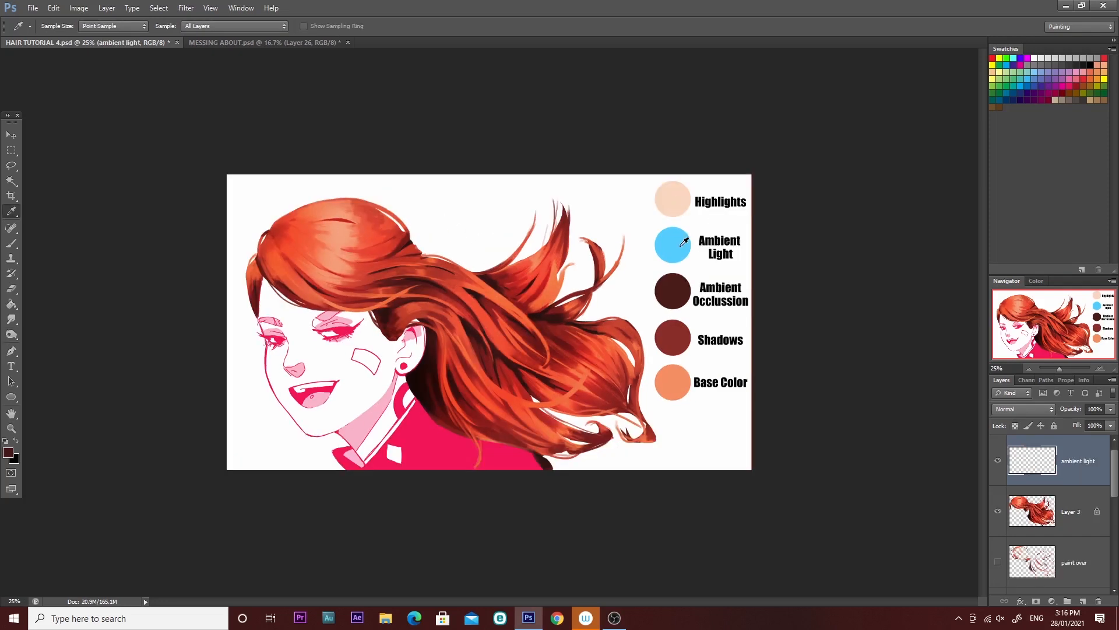
Sample the blue Ambient Light swatch and switch to the Brush tool.
{"action": "left_click", "coordinate": [674, 245]}
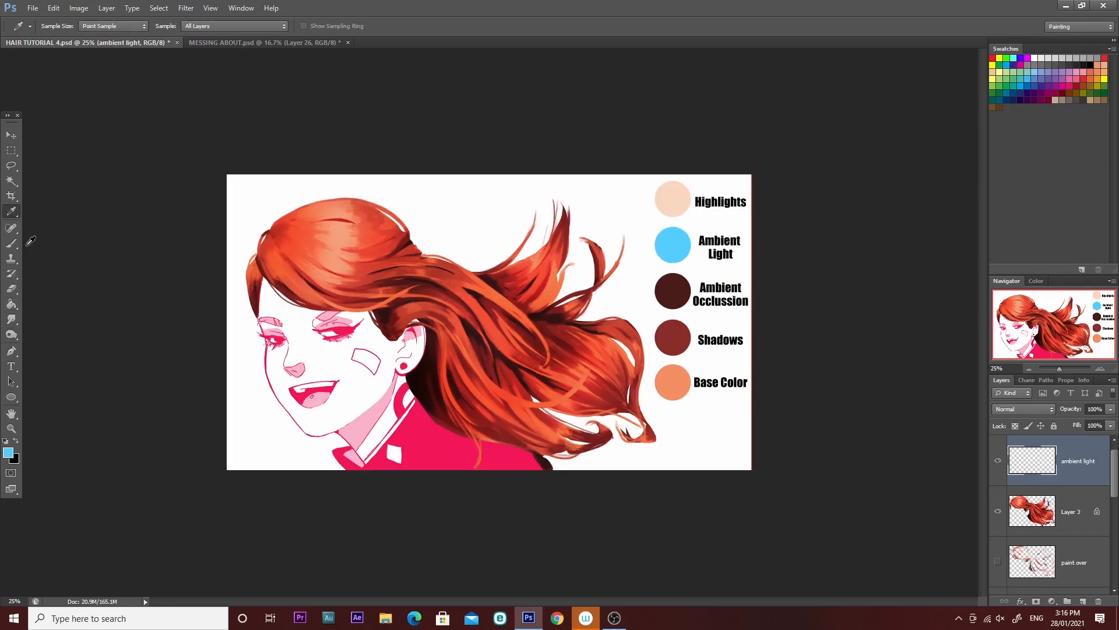
{"action": "left_click", "coordinate": [12, 226]}
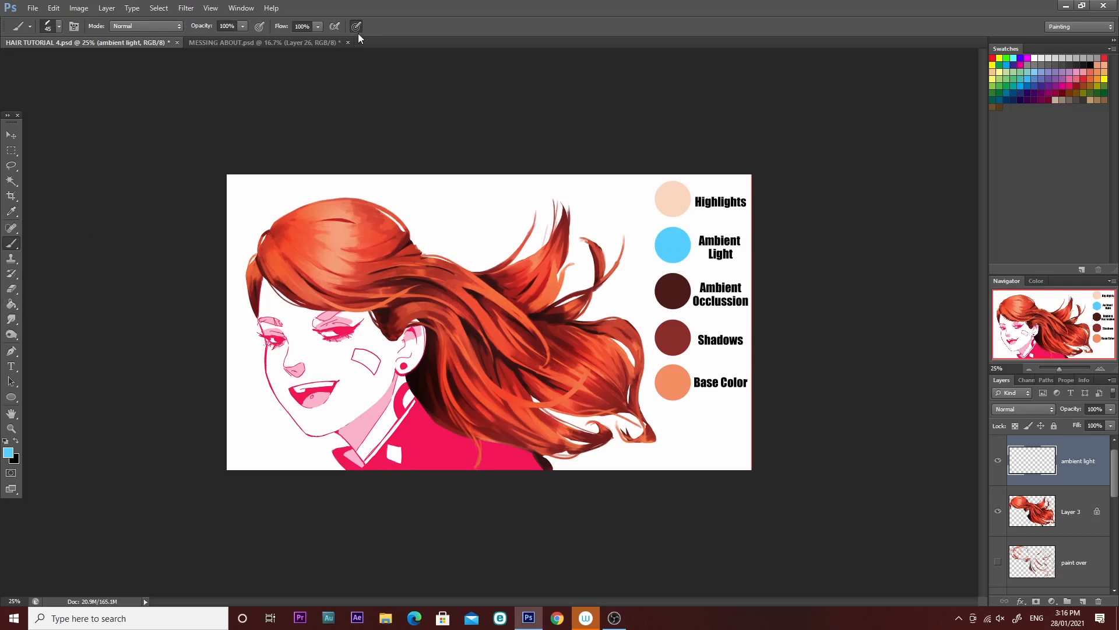
{"action": "mouse_move", "coordinate": [316, 176]}
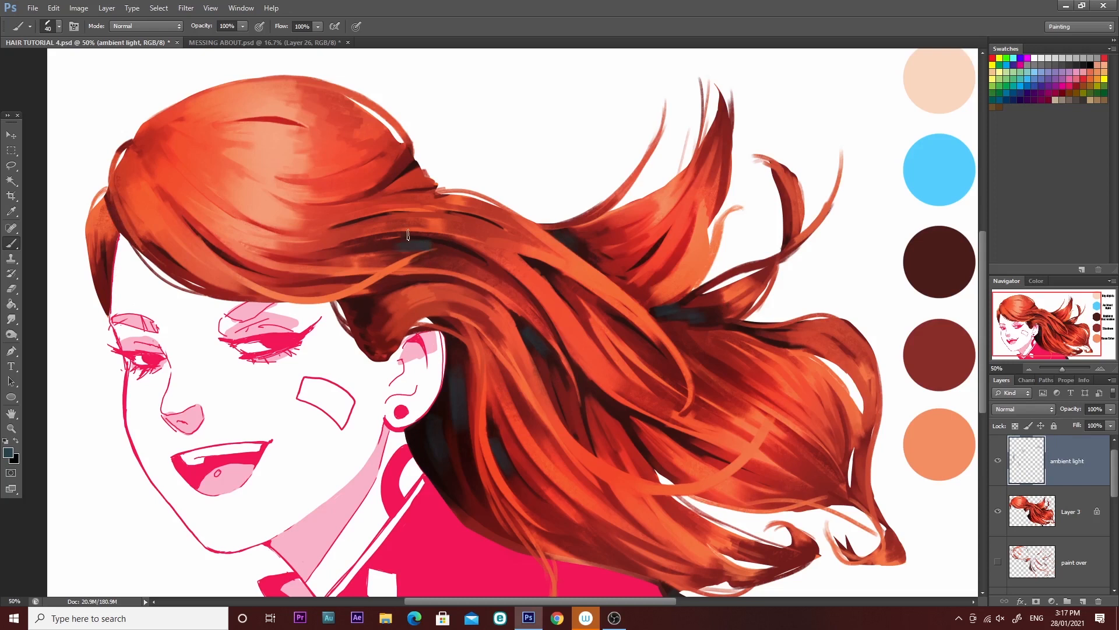
{"action": "mouse_move", "coordinate": [414, 245]}
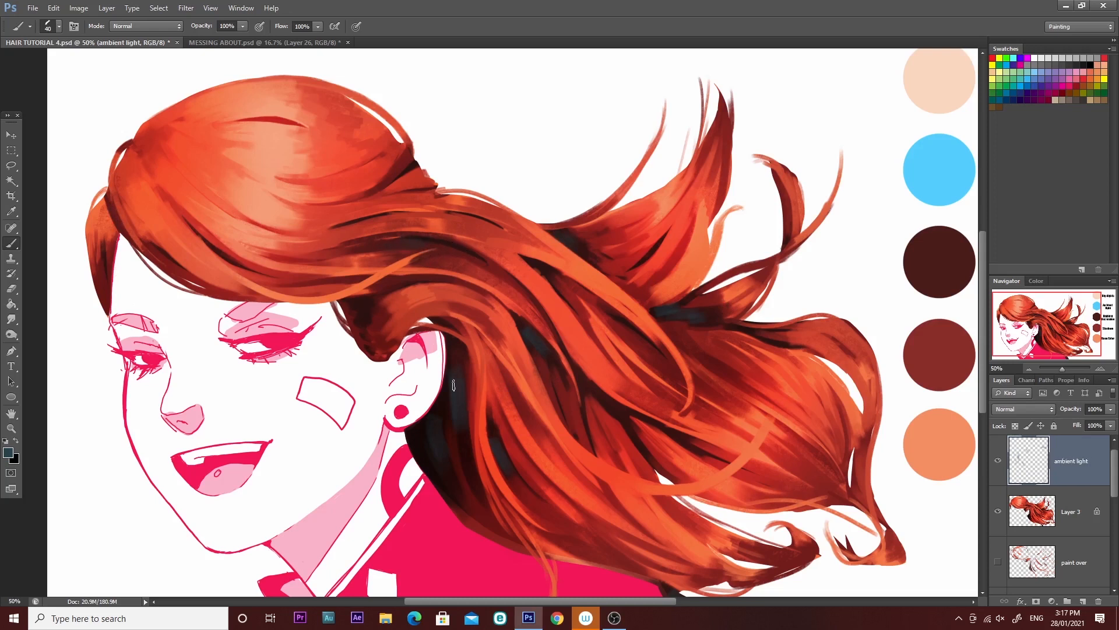
{"action": "mouse_move", "coordinate": [354, 315]}
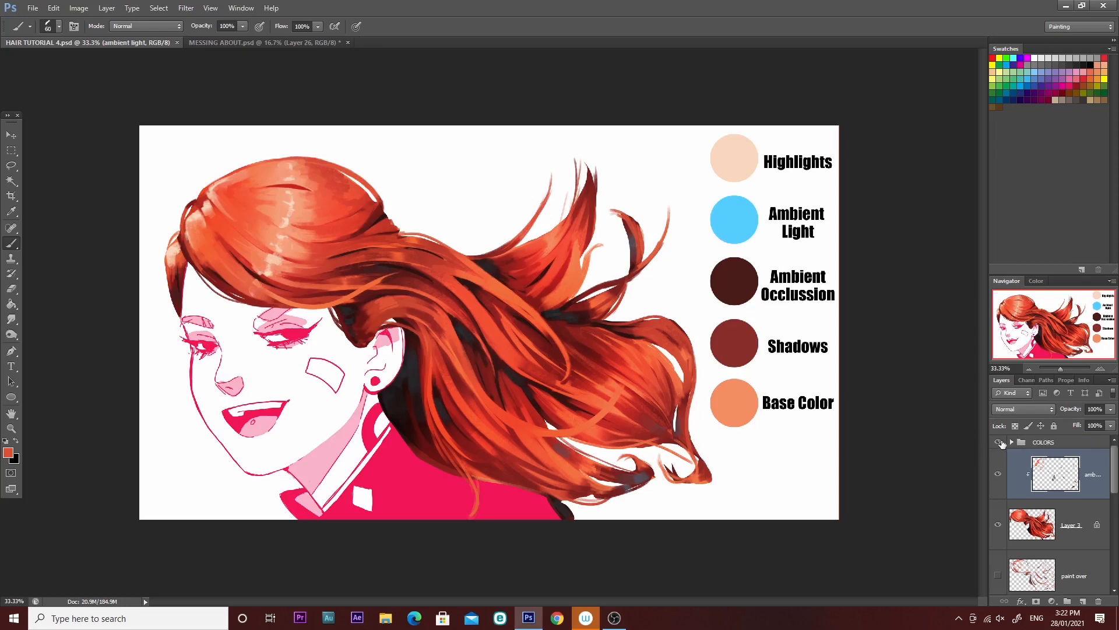
{"action": "mouse_move", "coordinate": [998, 442]}
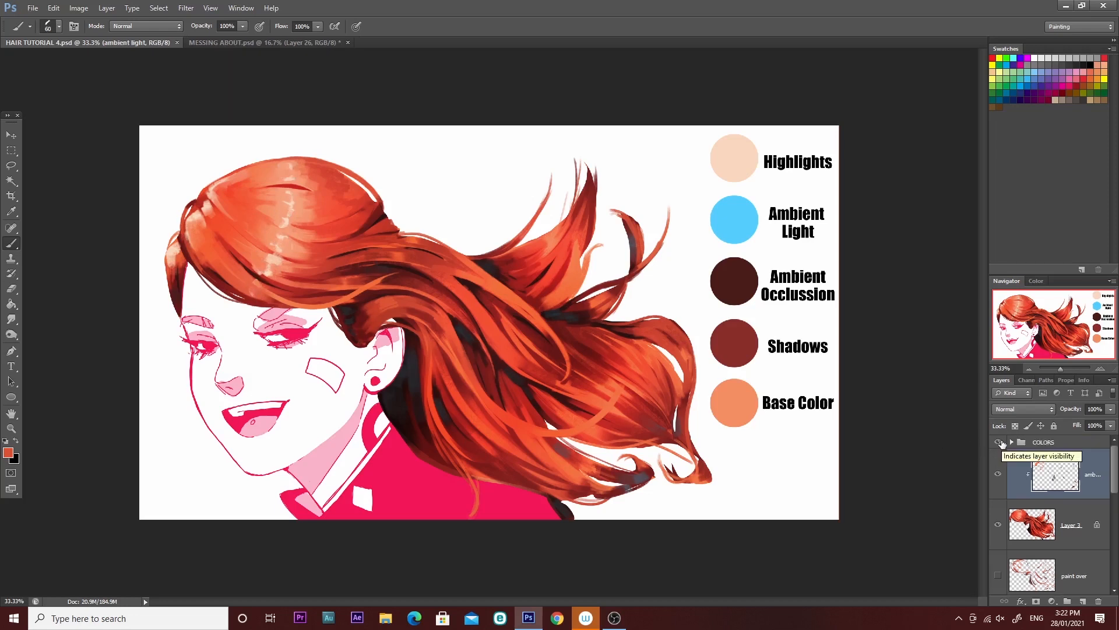
Hide the COLORS reference swatch group in the Layers panel.
{"action": "left_click", "coordinate": [998, 442]}
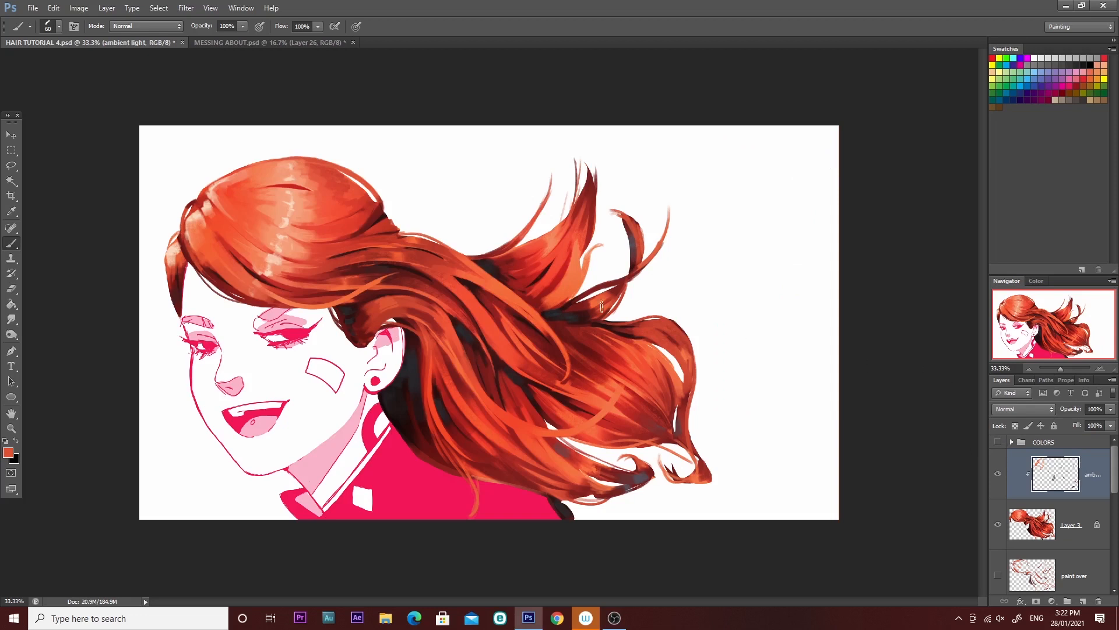
Merge the visible artwork into a new layer and apply a heavy Gaussian Blur.
{"action": "key", "text": "ctrl+alt+e"}
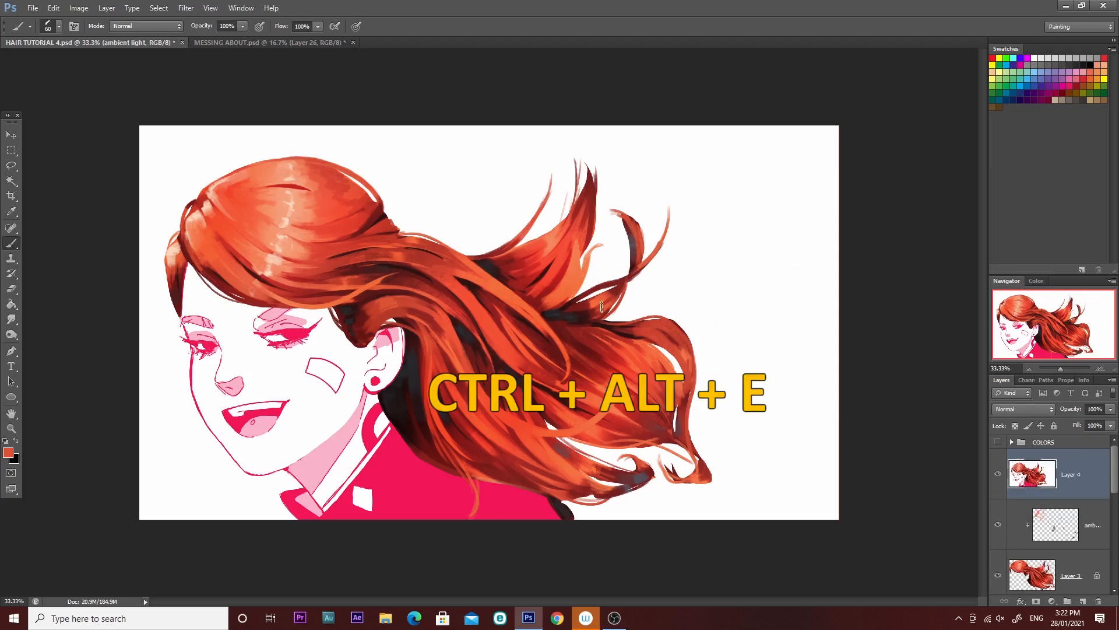
{"action": "key", "text": "ctrl+alt+e"}
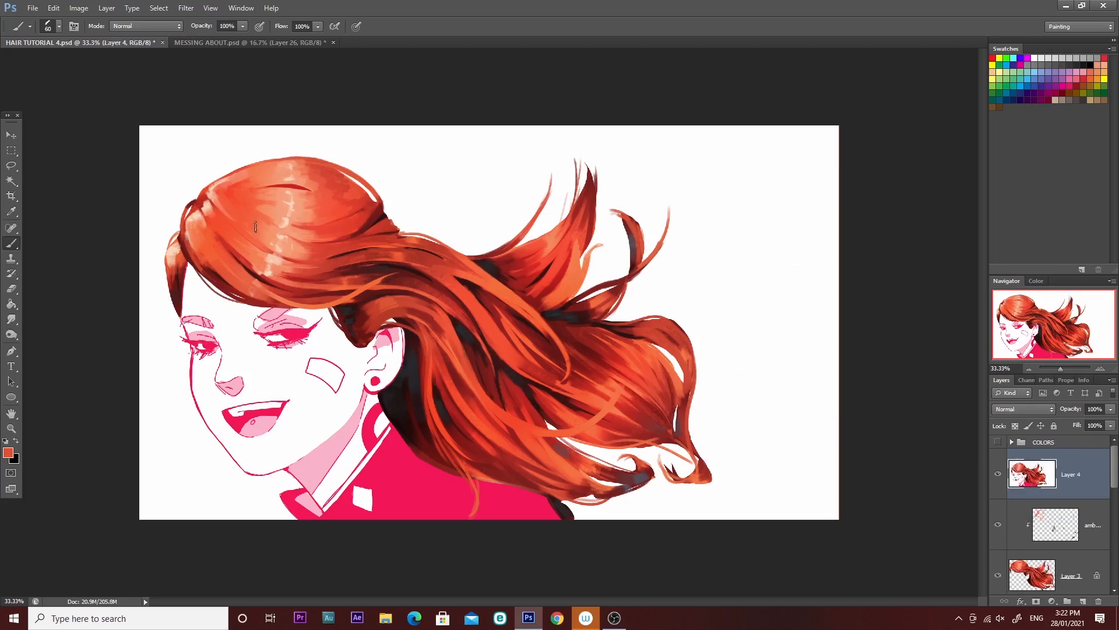
{"action": "left_click", "coordinate": [186, 7]}
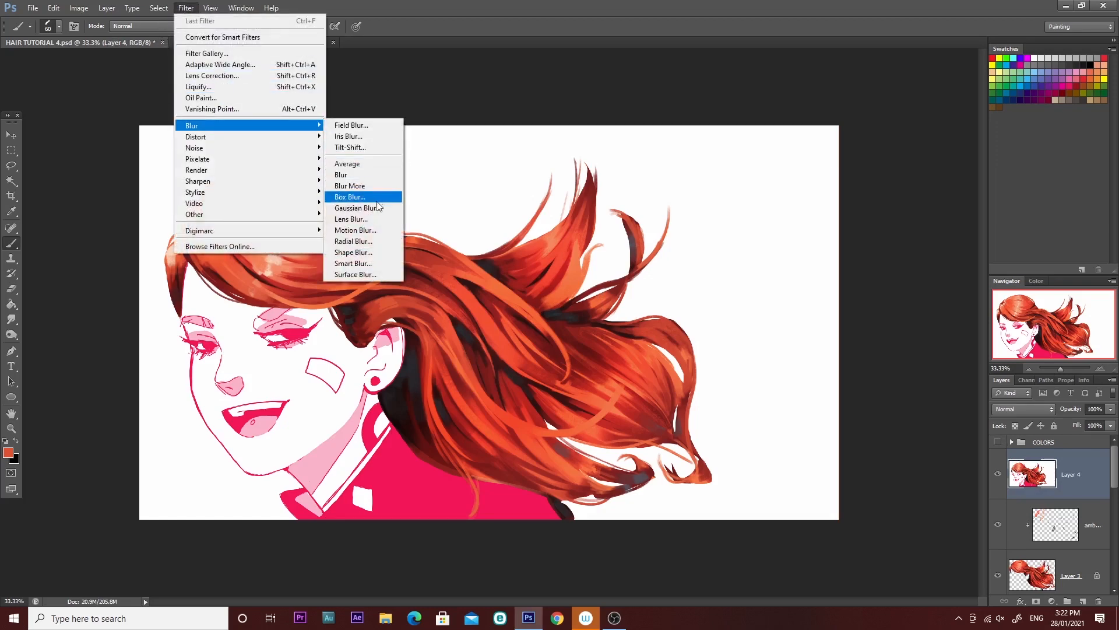
{"action": "left_click", "coordinate": [352, 207]}
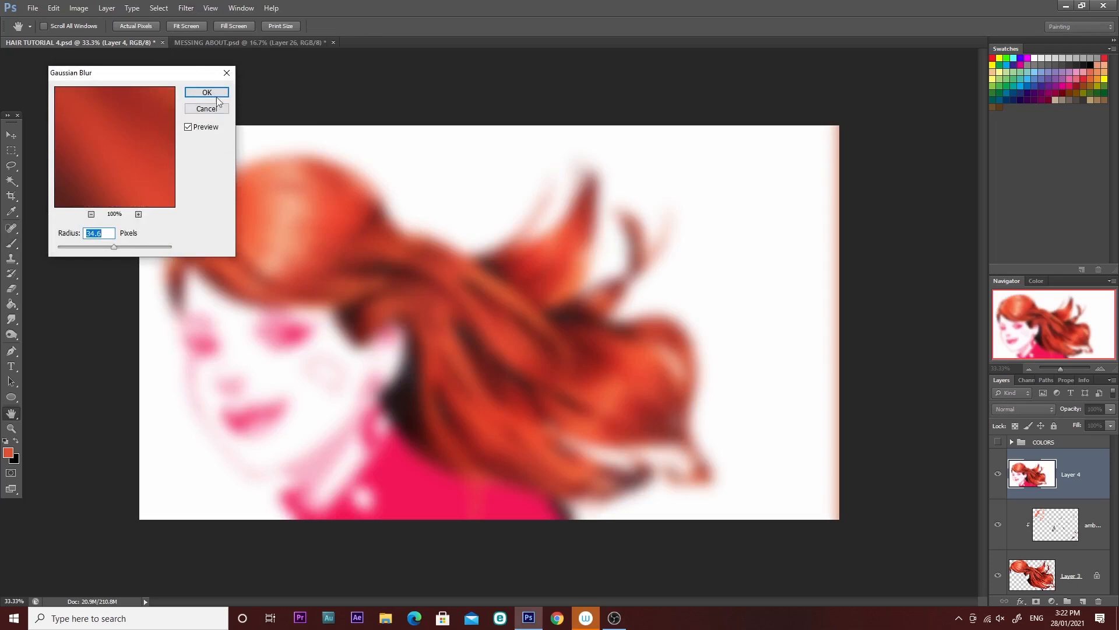
{"action": "left_click", "coordinate": [207, 92]}
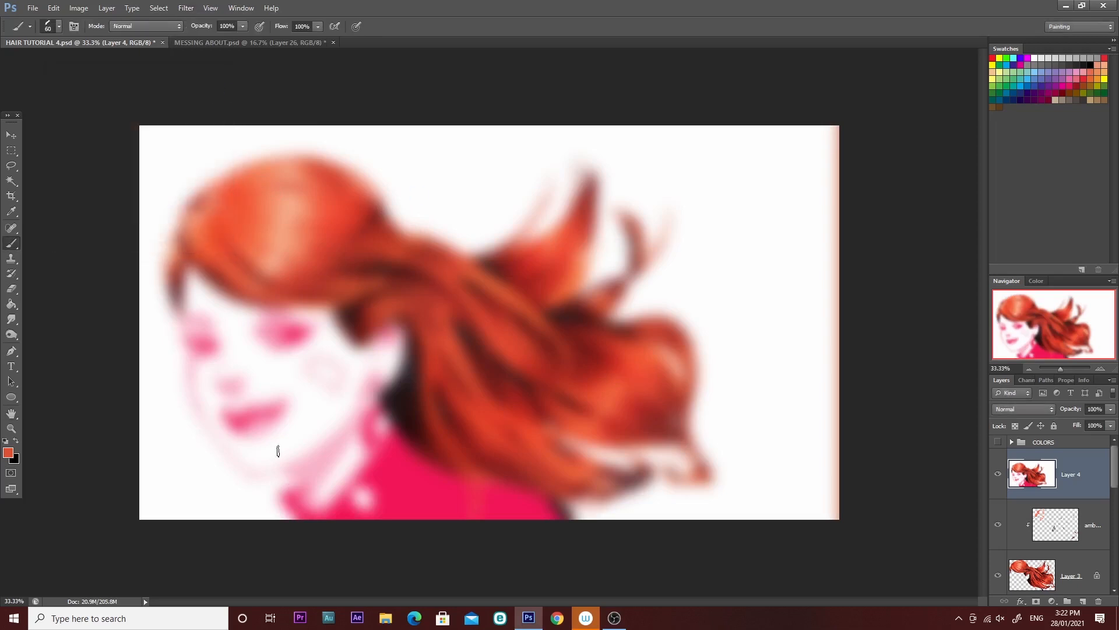
Start a Levels adjustment on the blurred merged layer.
{"action": "left_click", "coordinate": [186, 7]}
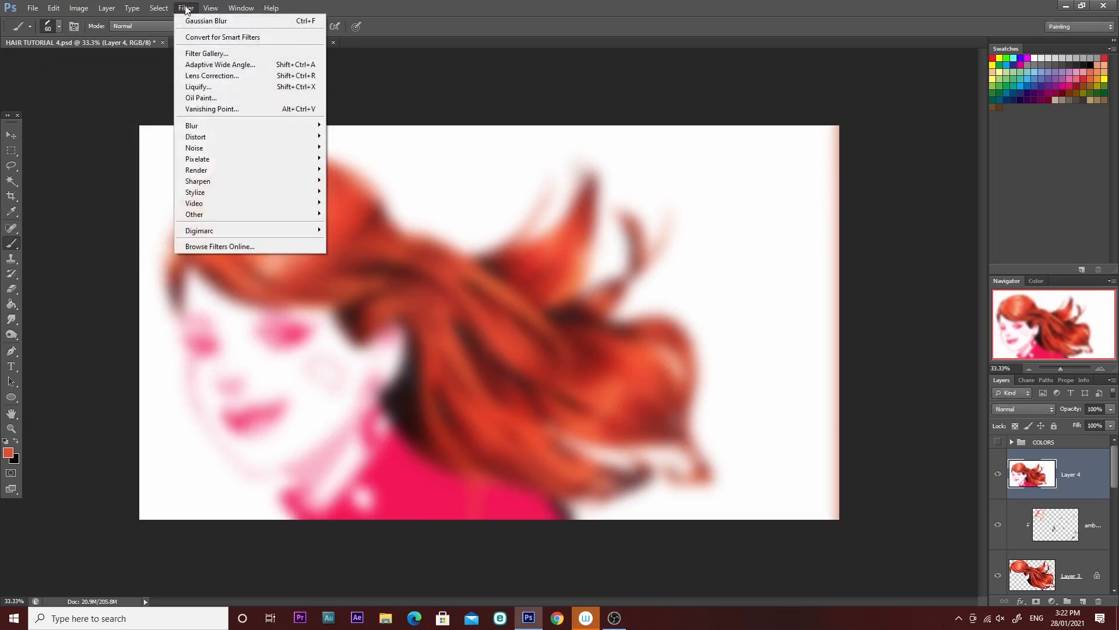
{"action": "mouse_move", "coordinate": [197, 87]}
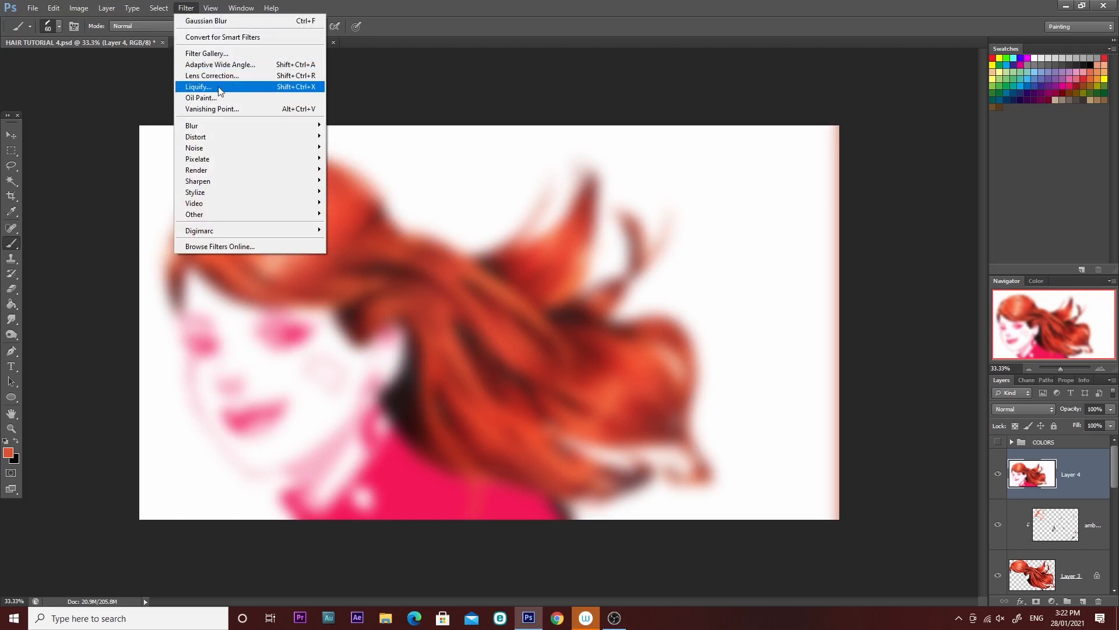
{"action": "left_click", "coordinate": [79, 8]}
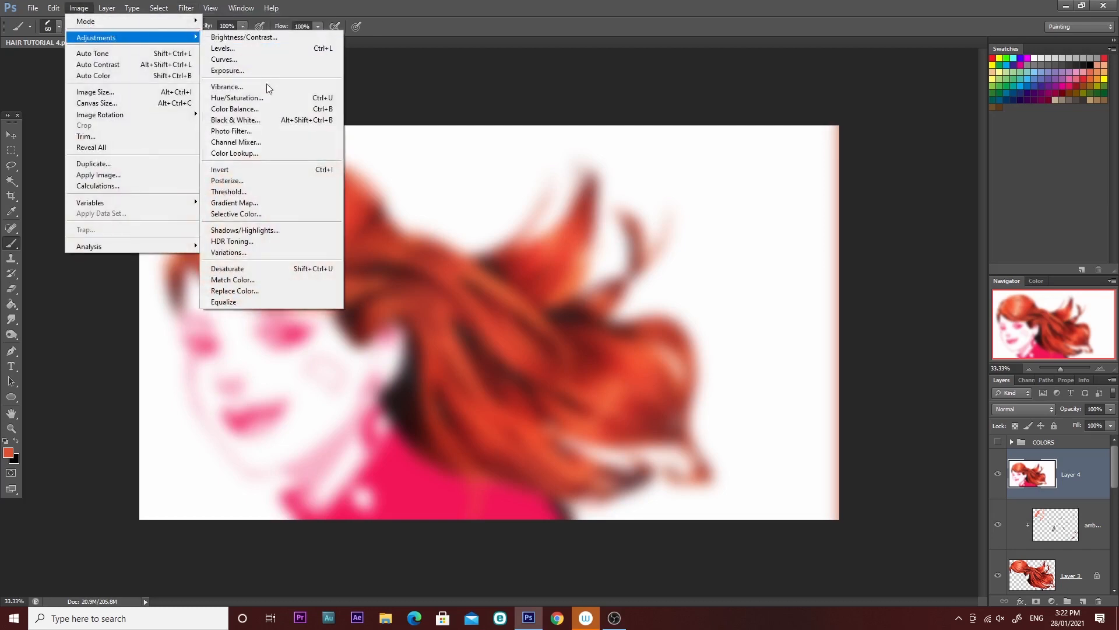
{"action": "left_click", "coordinate": [222, 47]}
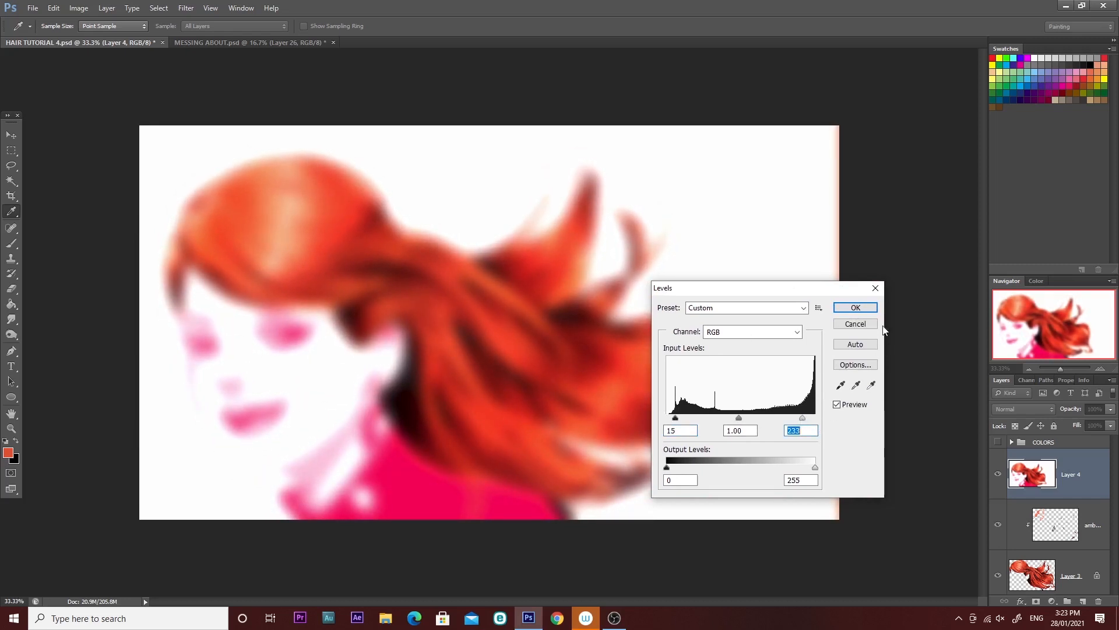
Apply Levels, reduce the blurred layer's opacity, and paint deeper hair shading on new layers.
{"action": "left_click", "coordinate": [855, 307]}
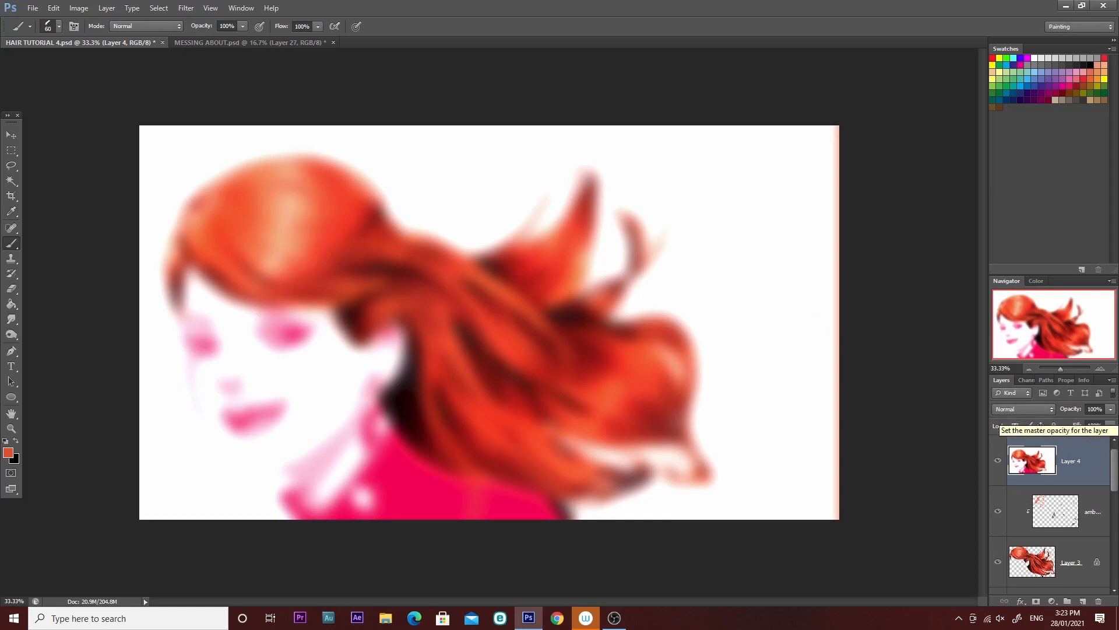
{"action": "mouse_move", "coordinate": [1071, 425]}
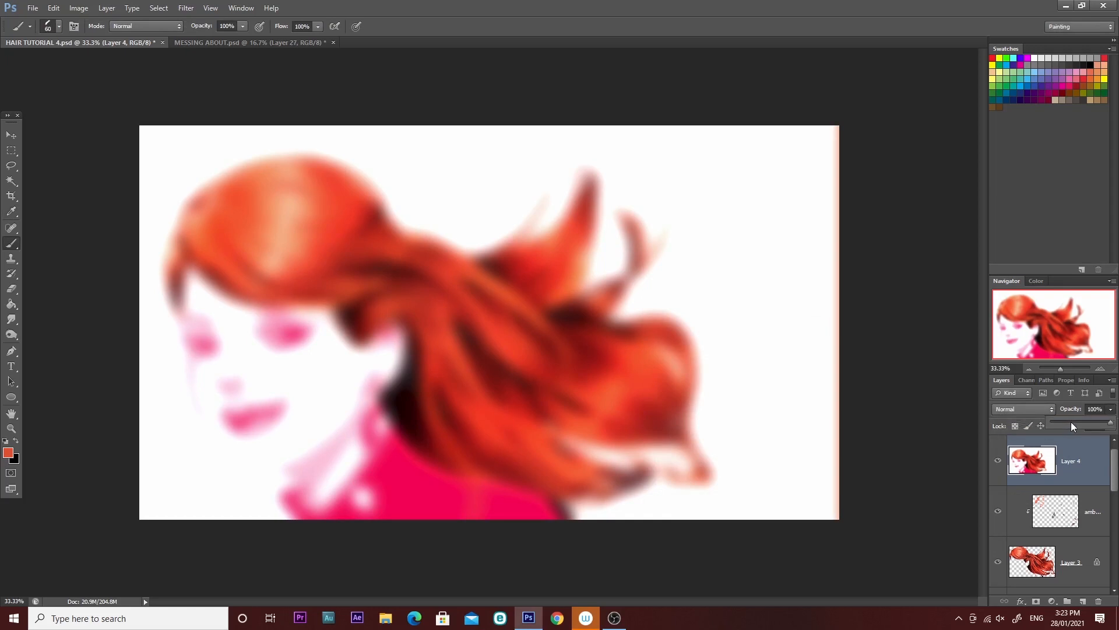
{"action": "left_click", "coordinate": [1094, 408]}
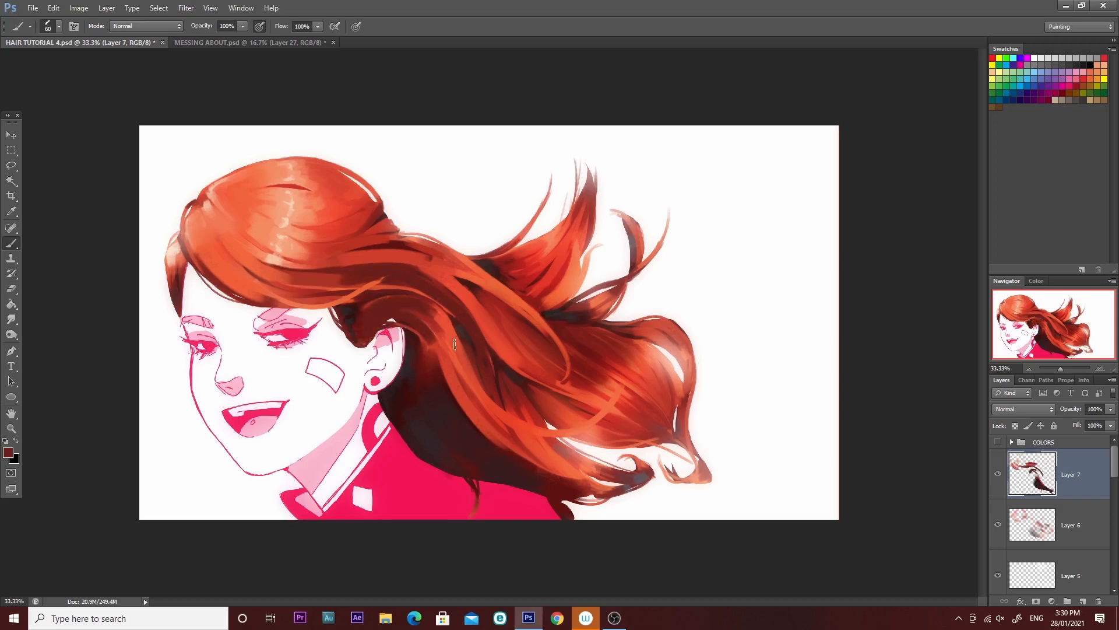
{"action": "left_click", "coordinate": [360, 207]}
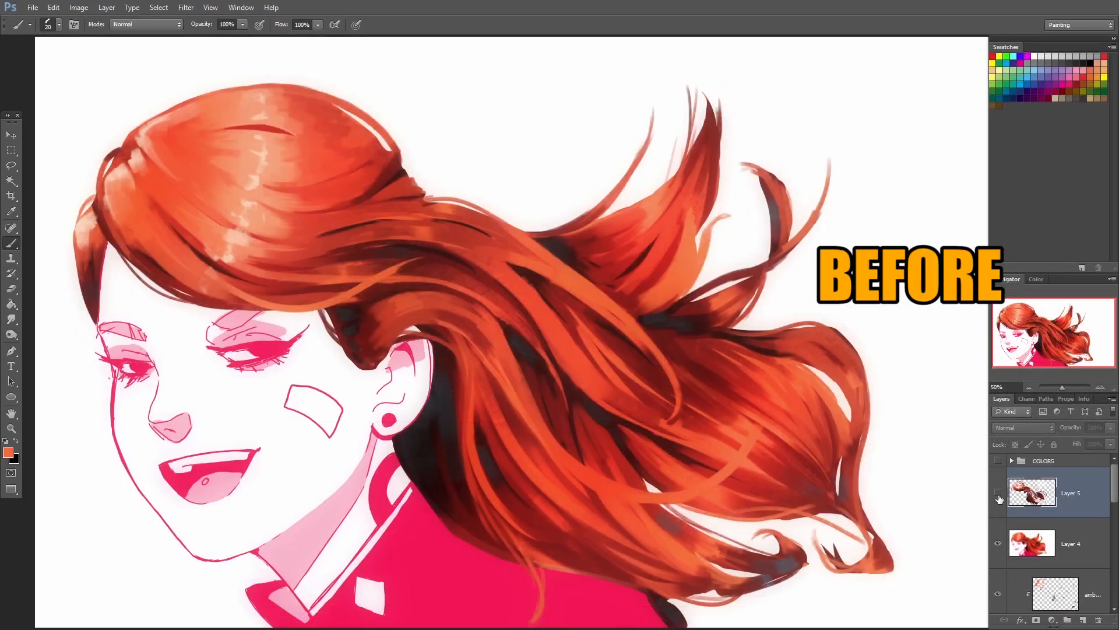
Toggle Layer 5's visibility to compare the hair before and after the paint-over.
{"action": "left_click", "coordinate": [998, 492]}
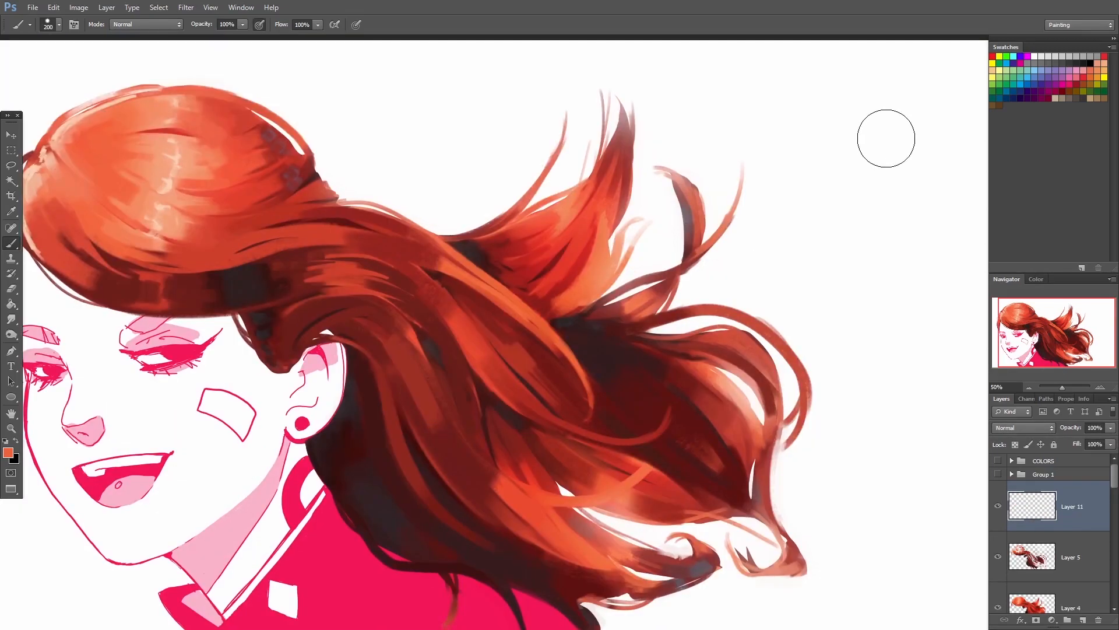
Set Layer 11 to Overlay and paint orange over the hair with a large soft brush.
{"action": "left_click", "coordinate": [885, 138]}
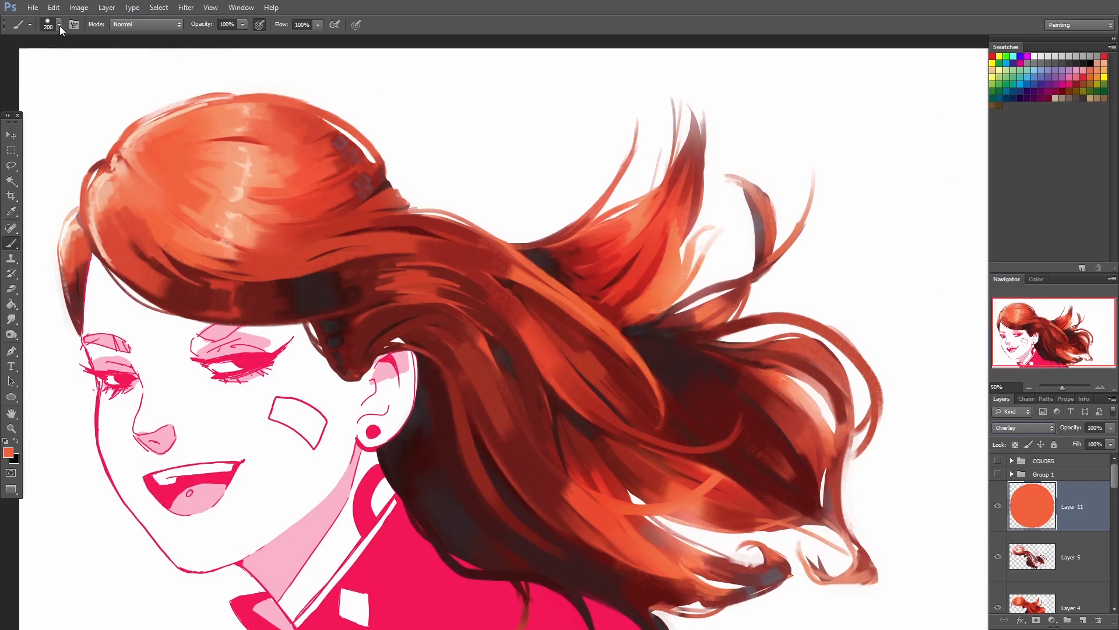
{"action": "left_click", "coordinate": [58, 24]}
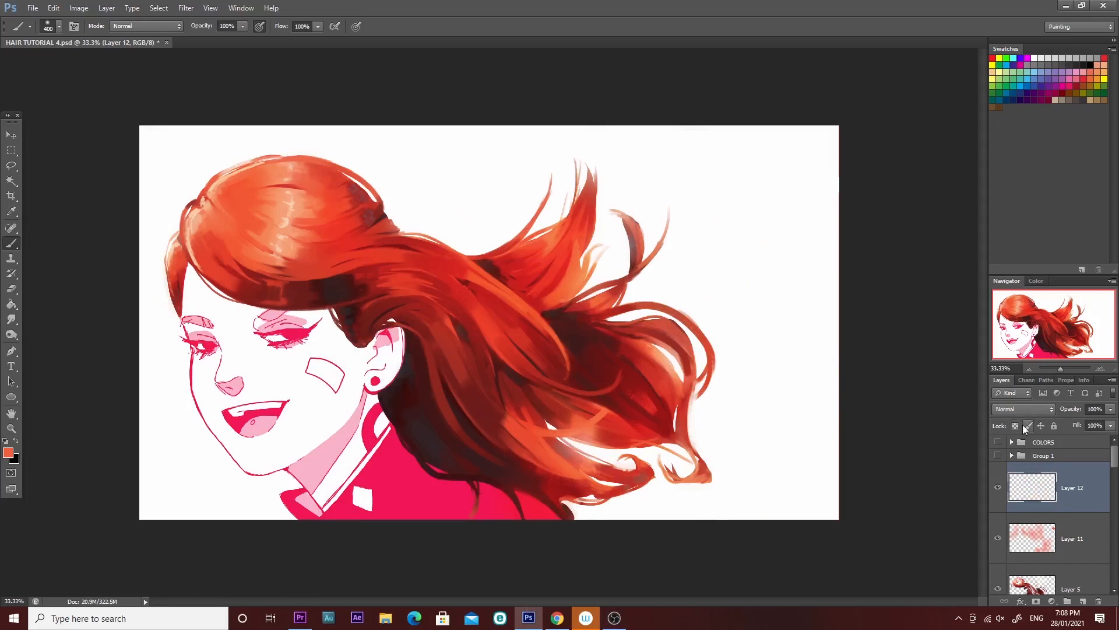
Paint glows on Layer 12 set to Linear Dodge (Add), then choose a light blue foreground colour.
{"action": "left_click", "coordinate": [1022, 408]}
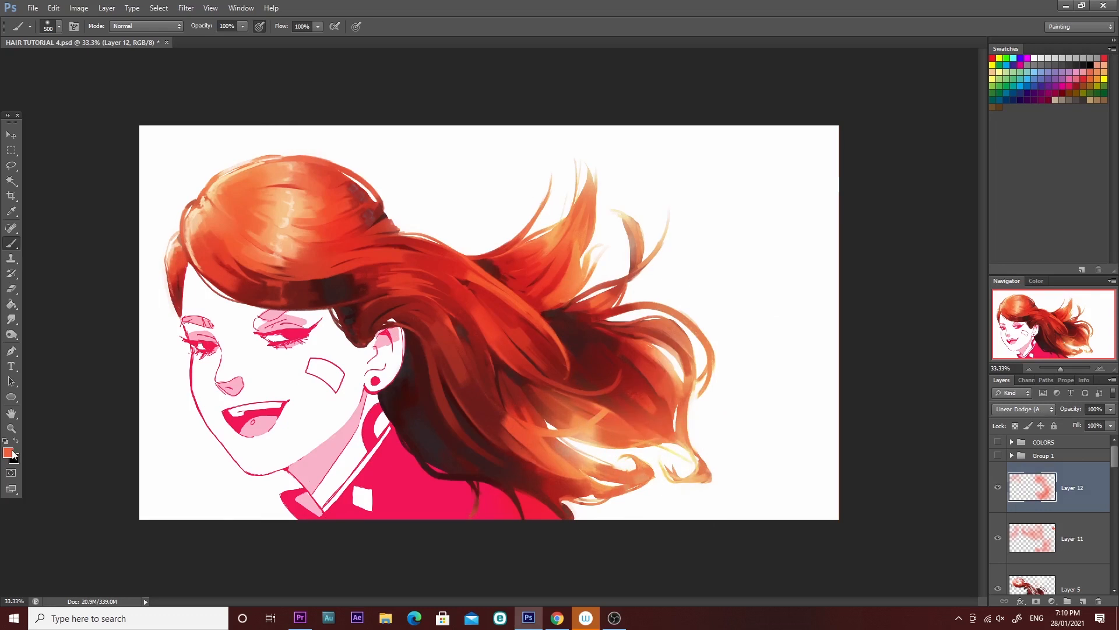
{"action": "left_click", "coordinate": [7, 453]}
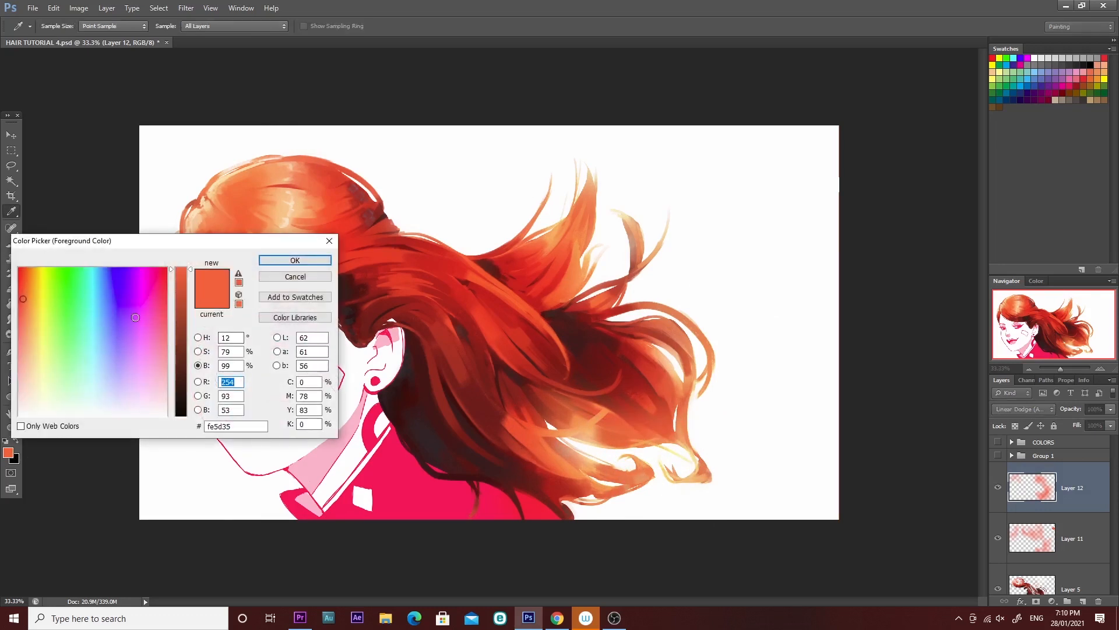
{"action": "left_click", "coordinate": [109, 309]}
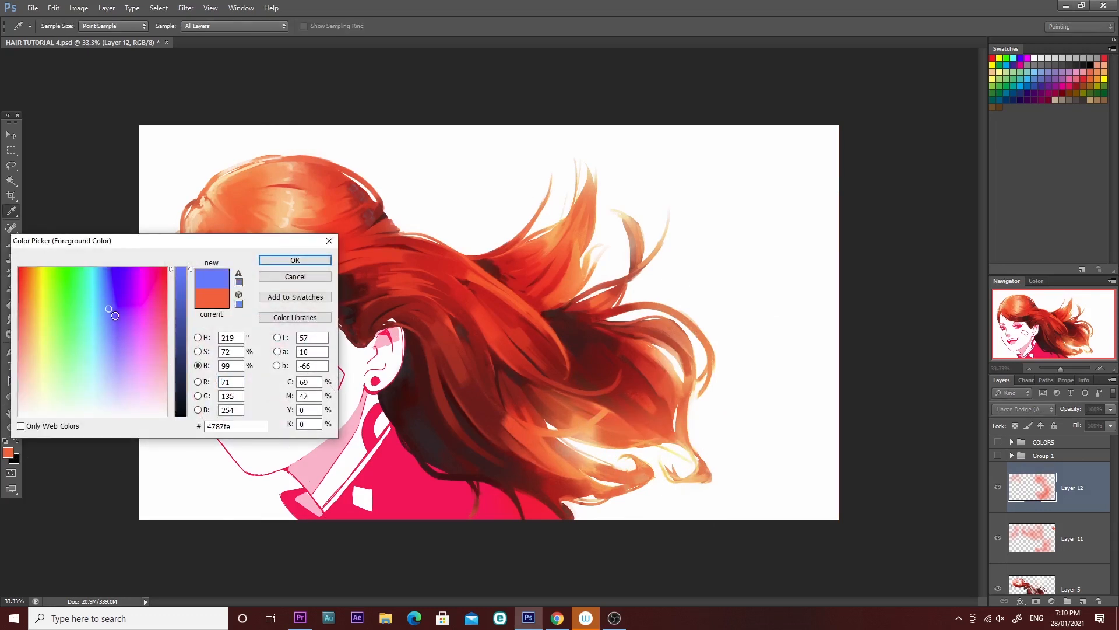
{"action": "left_click", "coordinate": [106, 315]}
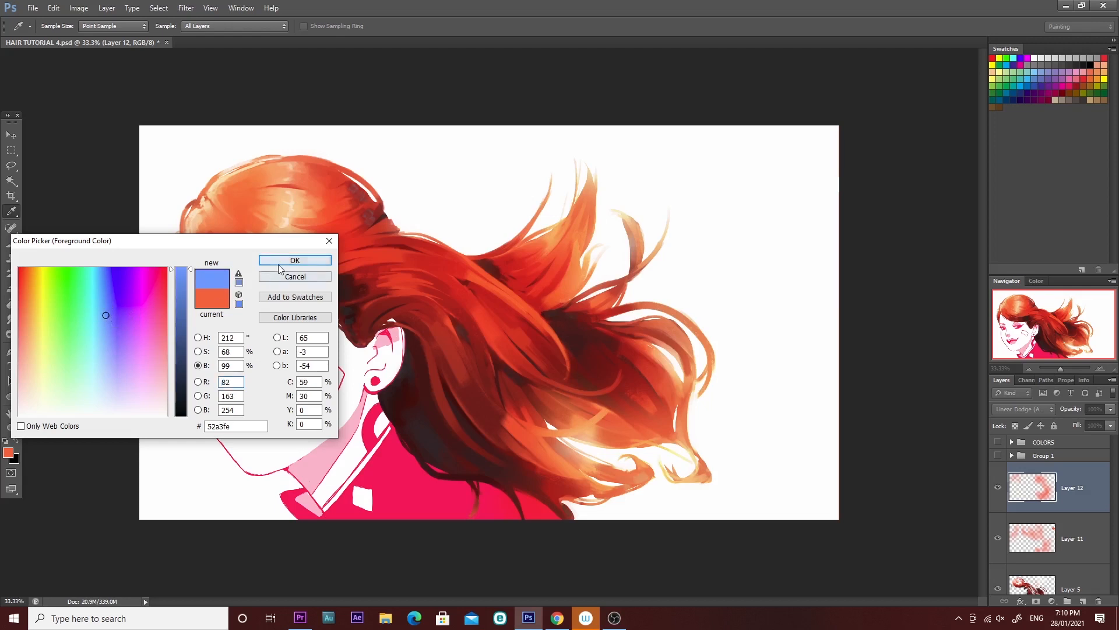
{"action": "left_click", "coordinate": [295, 260]}
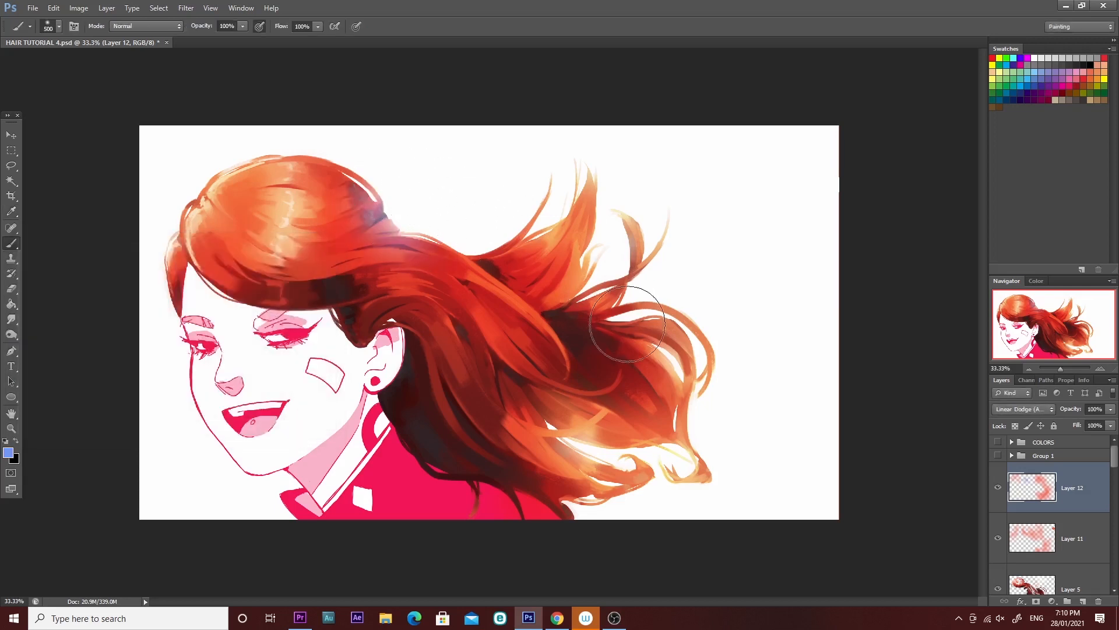